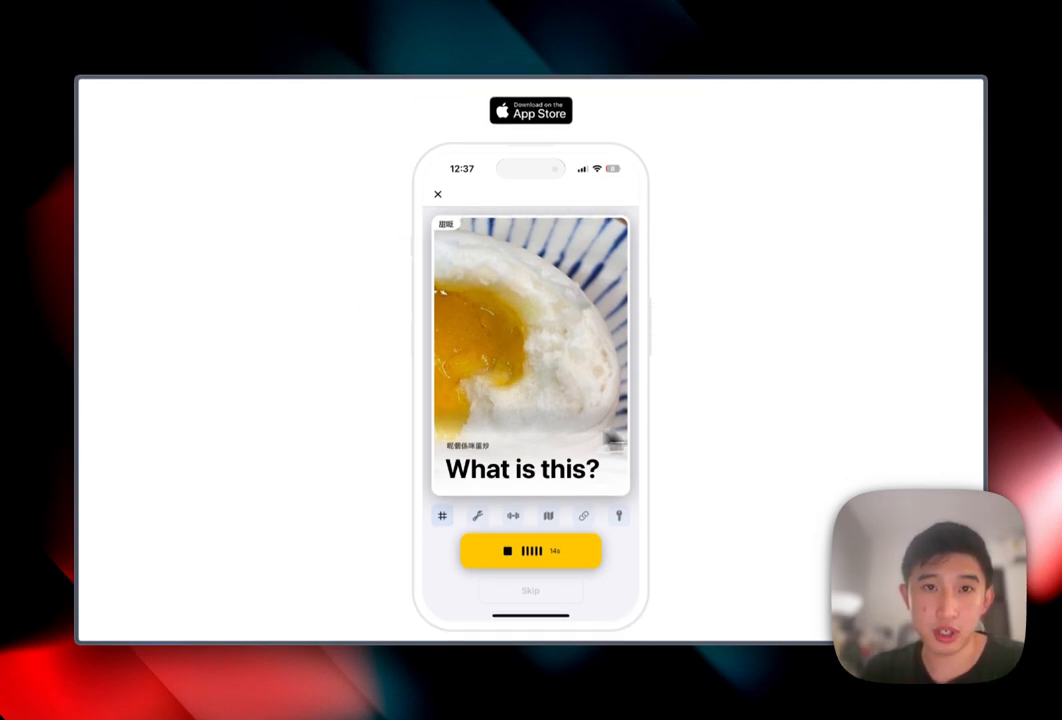
mouse_move(453, 265)
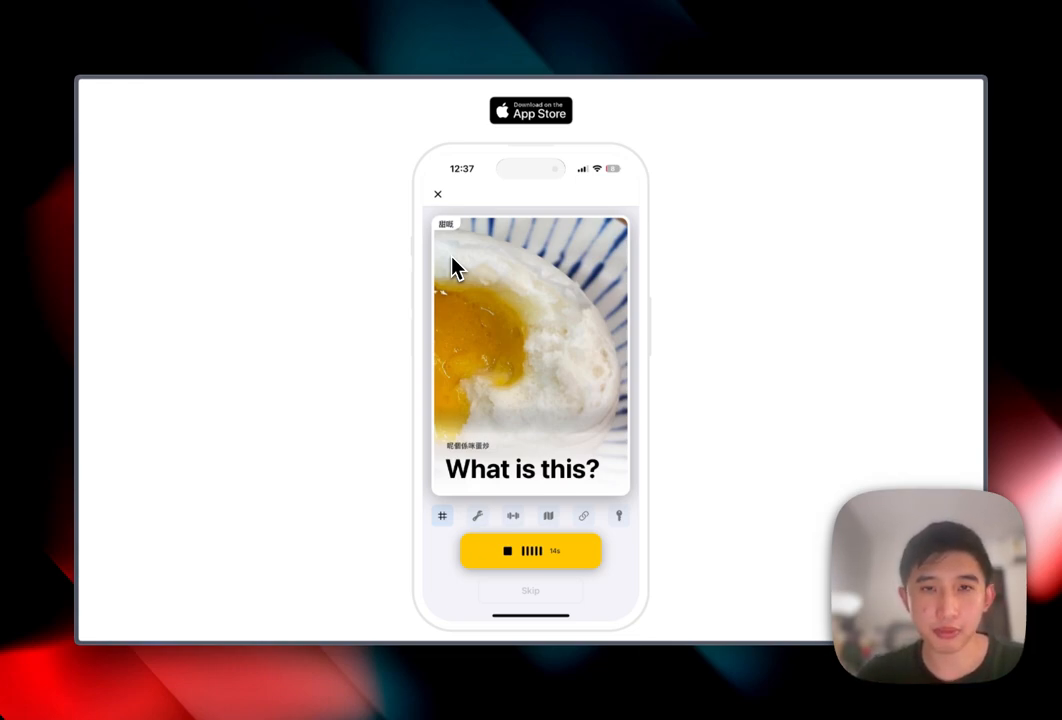
Scroll through the November and October 2024 changelog entries, including v1.1 iOS release notes
scroll("down", 3)
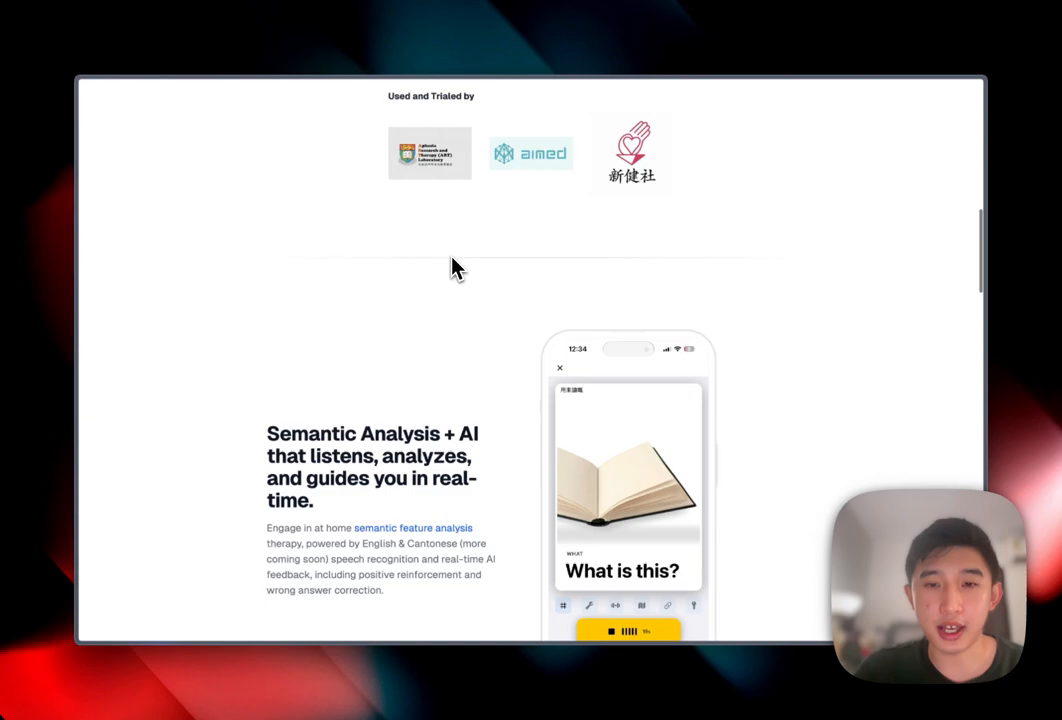
scroll("down", 3)
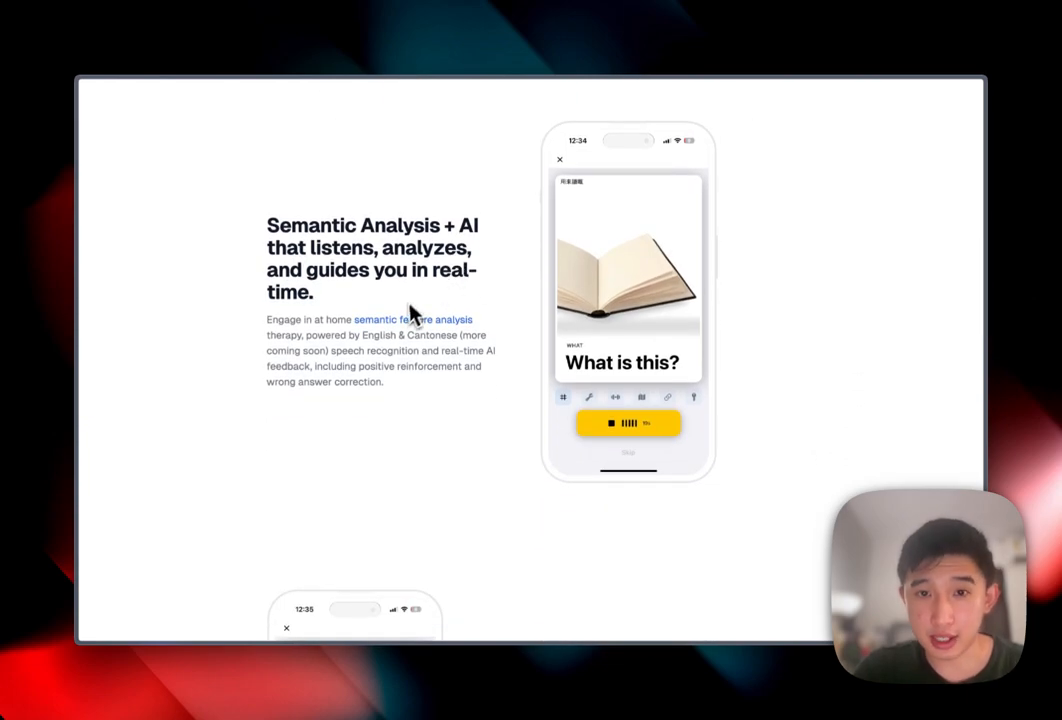
scroll("down", 3)
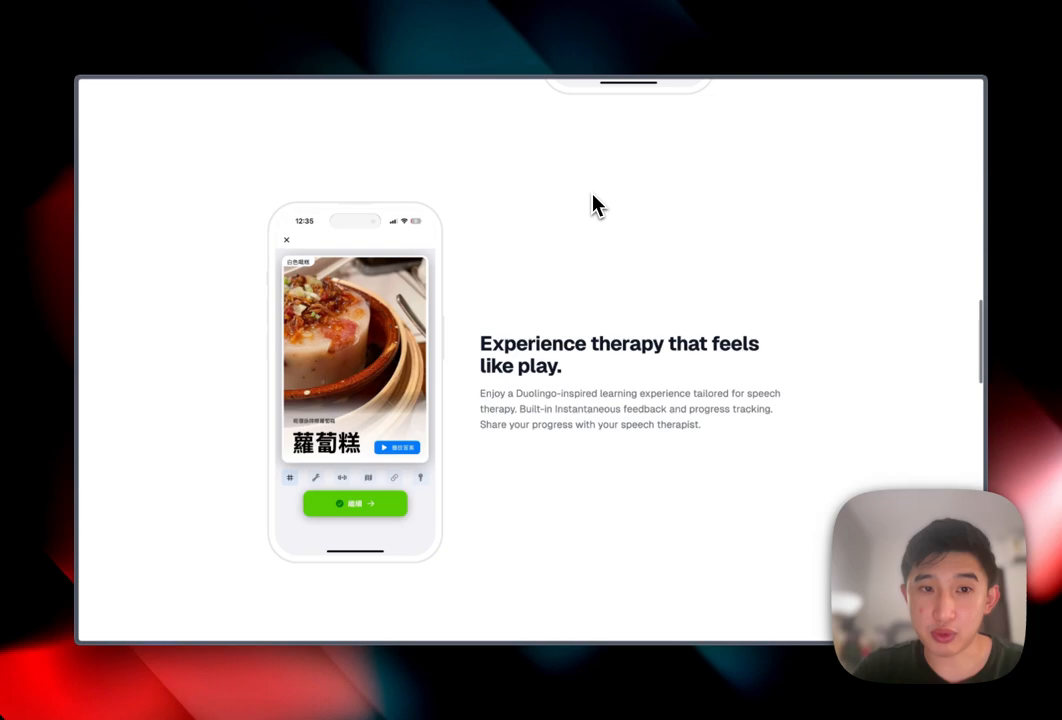
mouse_move(400, 343)
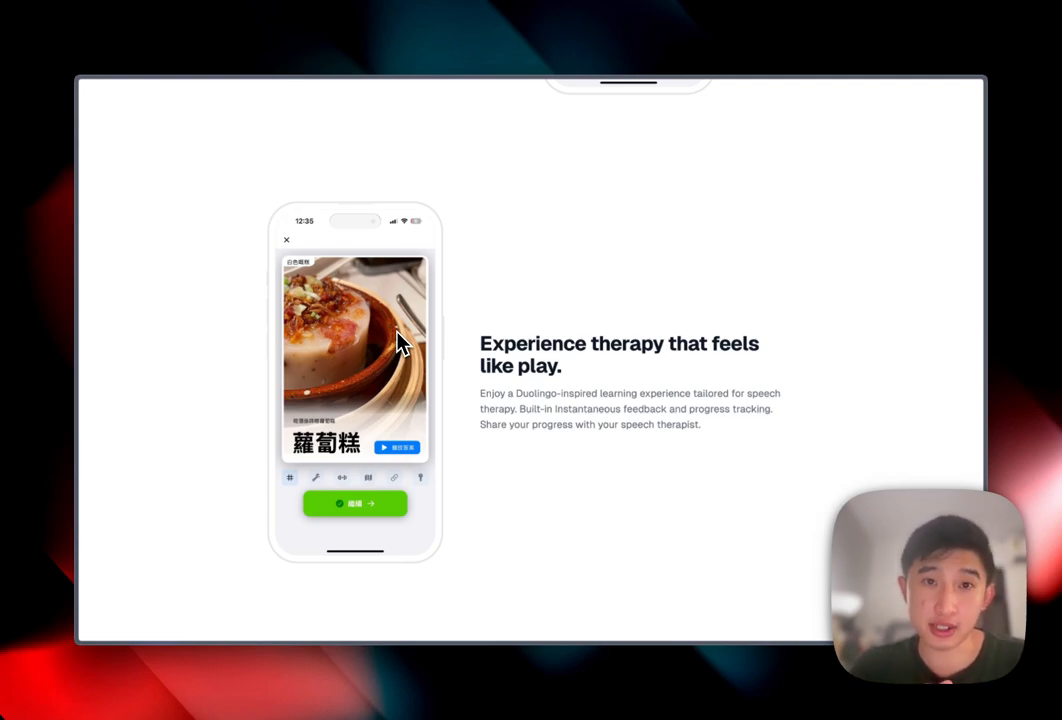
scroll("up", 3)
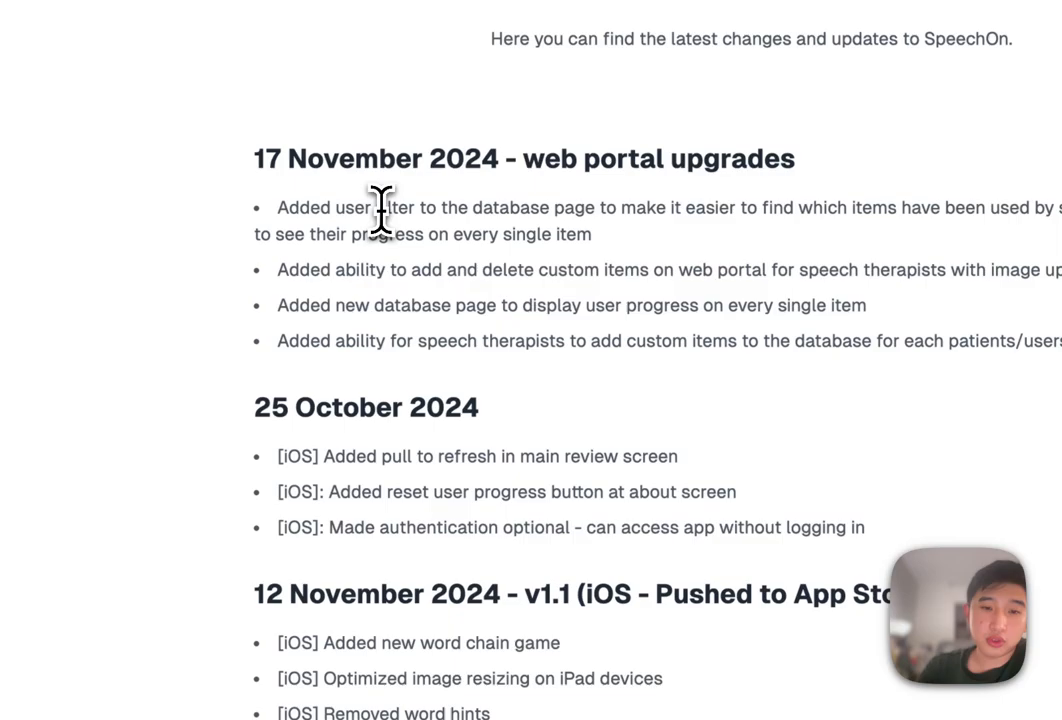
scroll("down", 3)
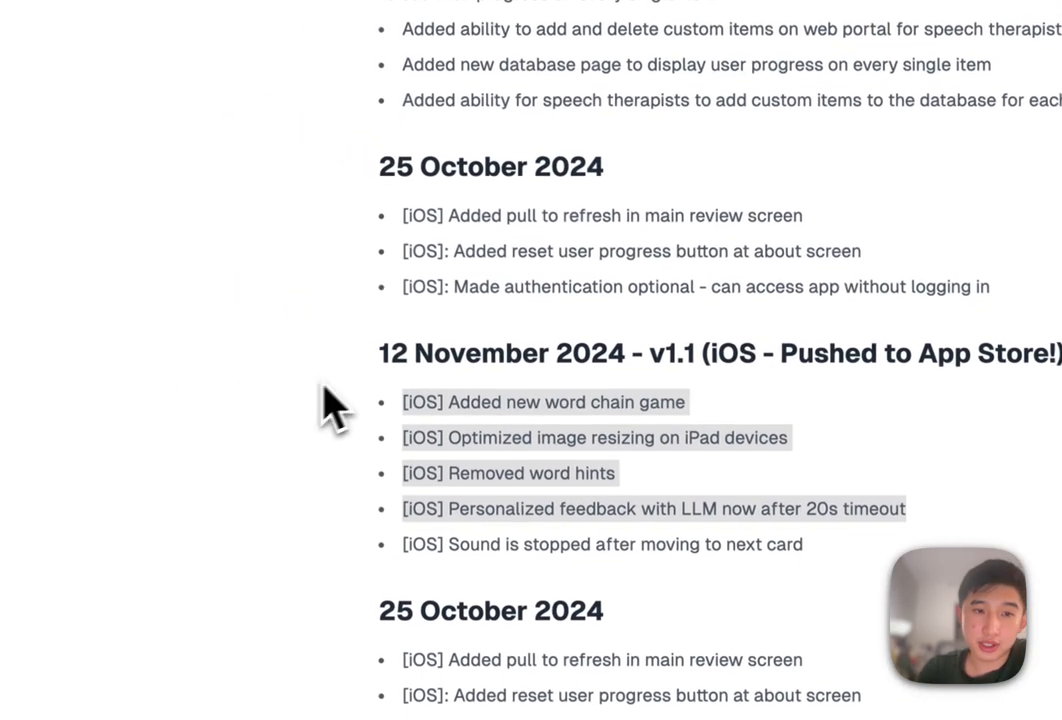
scroll("up", 3)
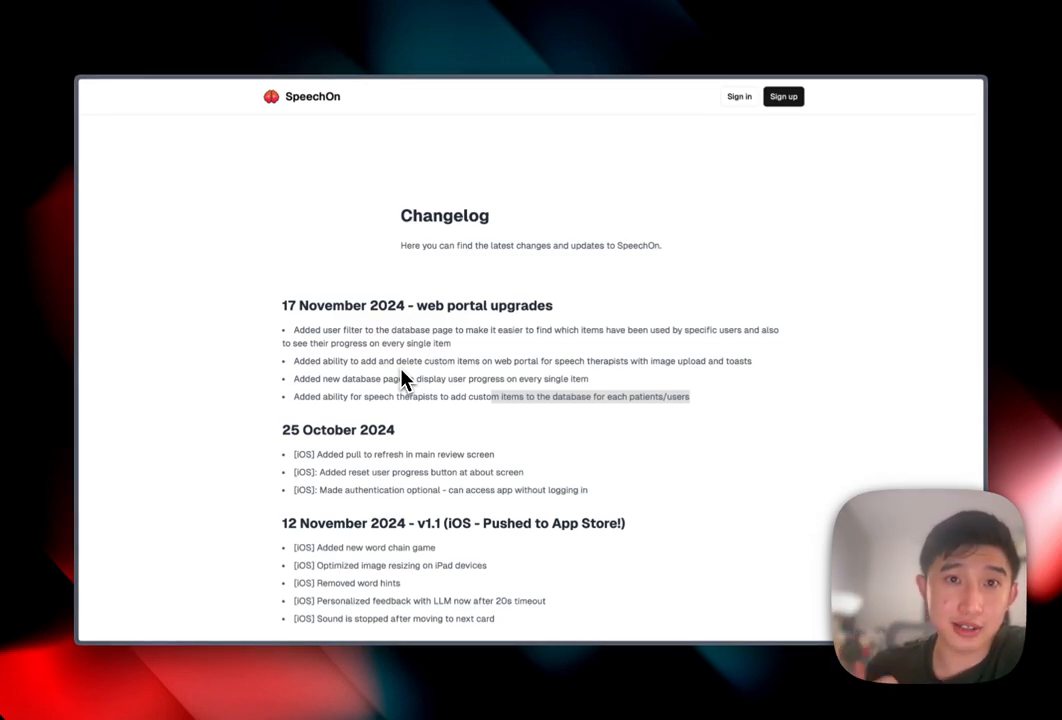
mouse_move(593, 131)
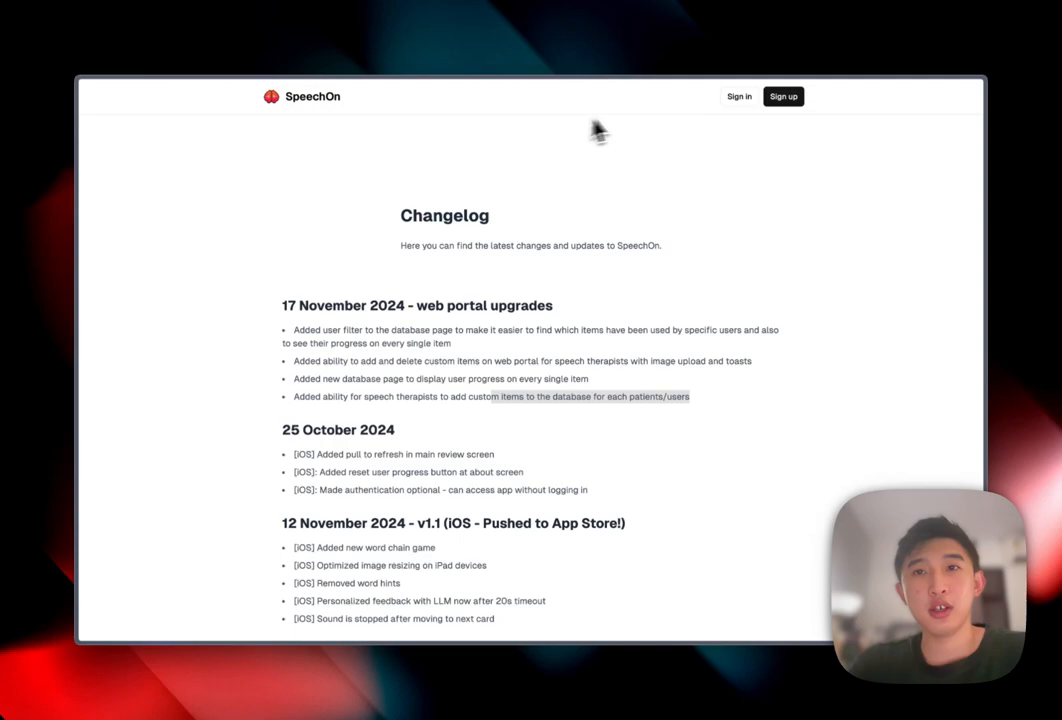
Sign in to the web portal with the pre-filled email and password
left_click(738, 96)
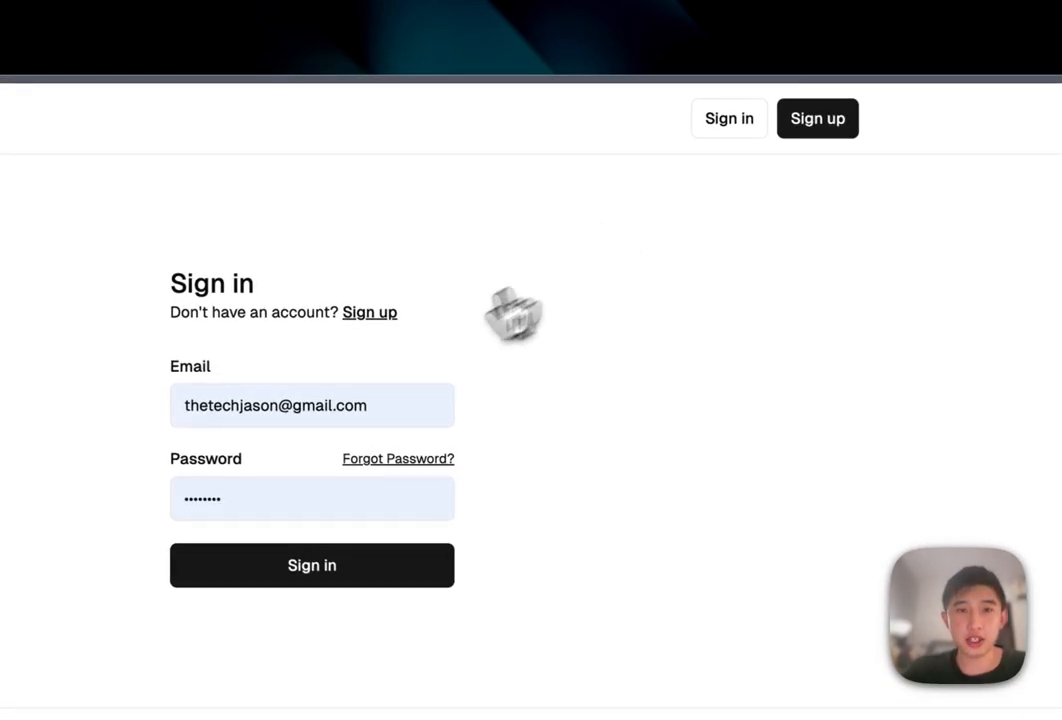
mouse_move(424, 400)
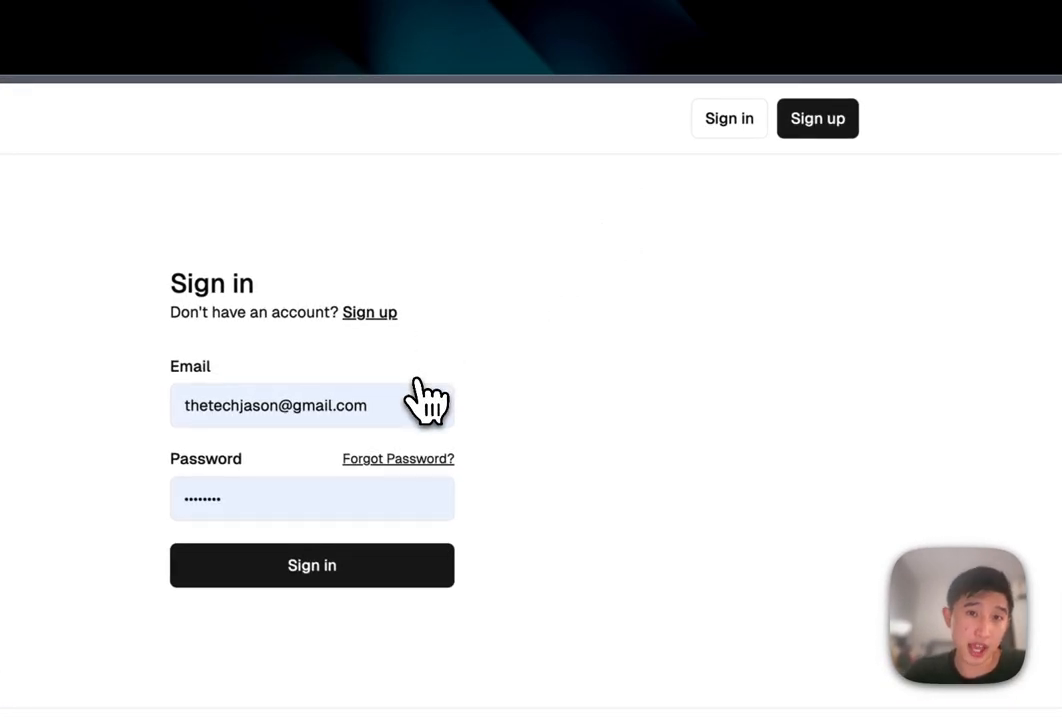
left_click(311, 565)
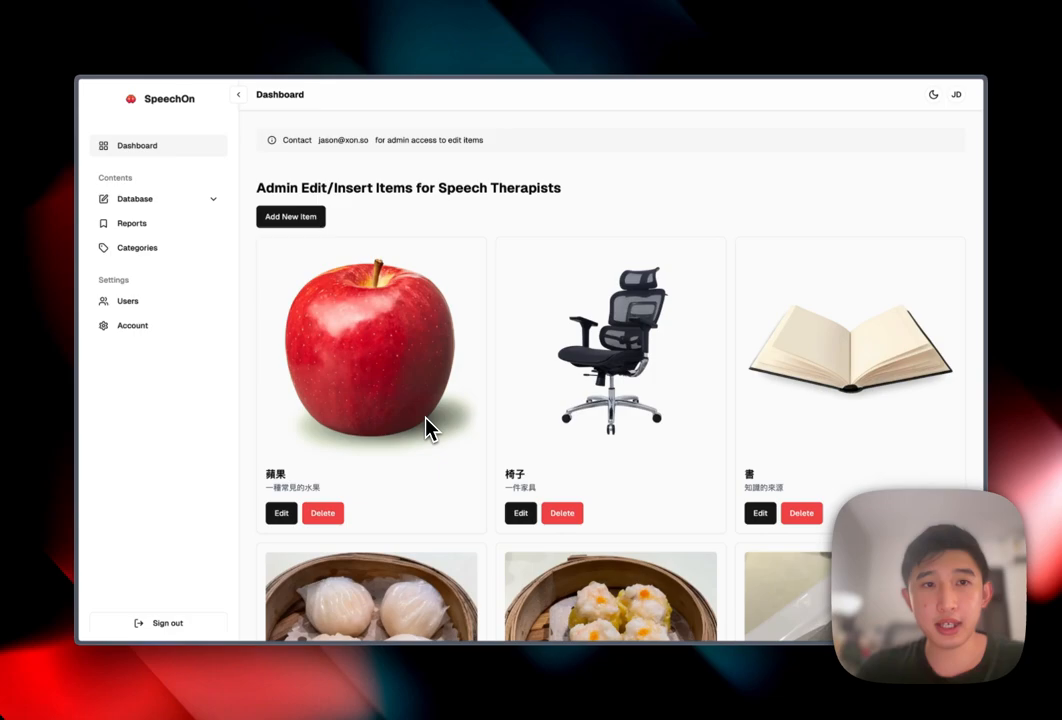
Open the Add New Item form and scroll through its blank fields
left_click(290, 216)
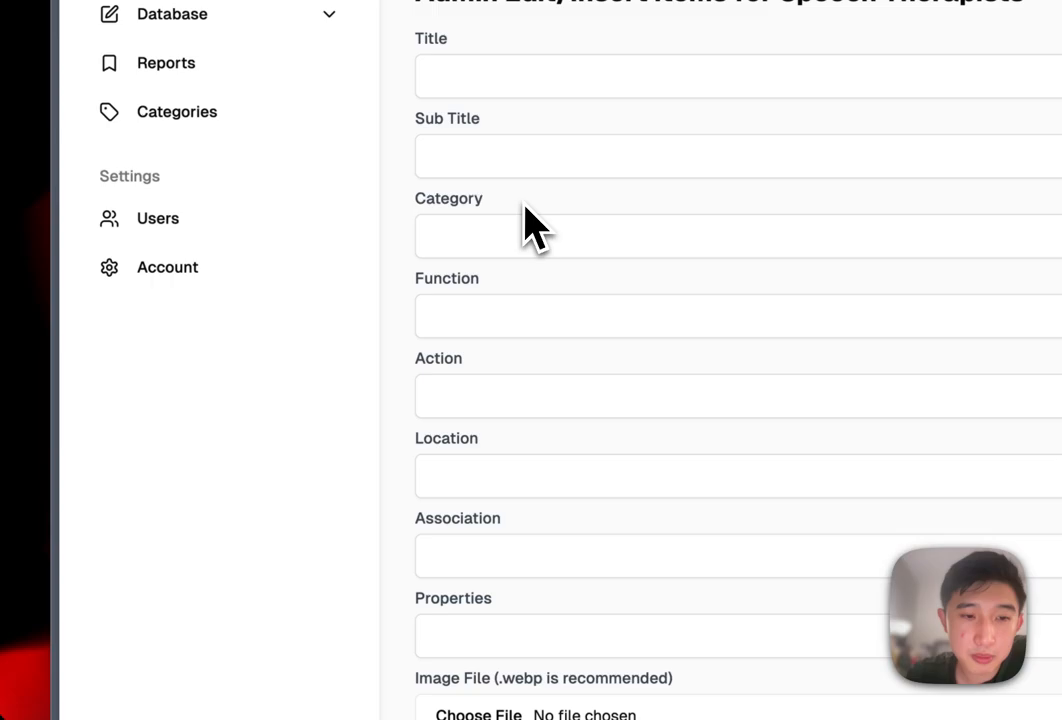
scroll("down", 3)
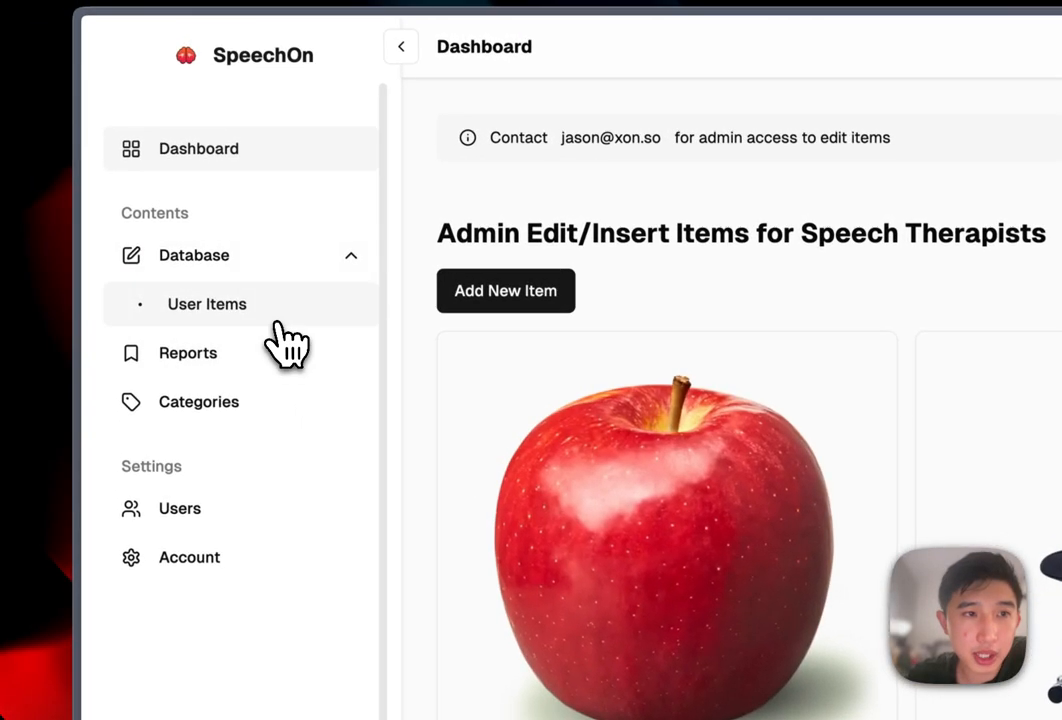
left_click(207, 304)
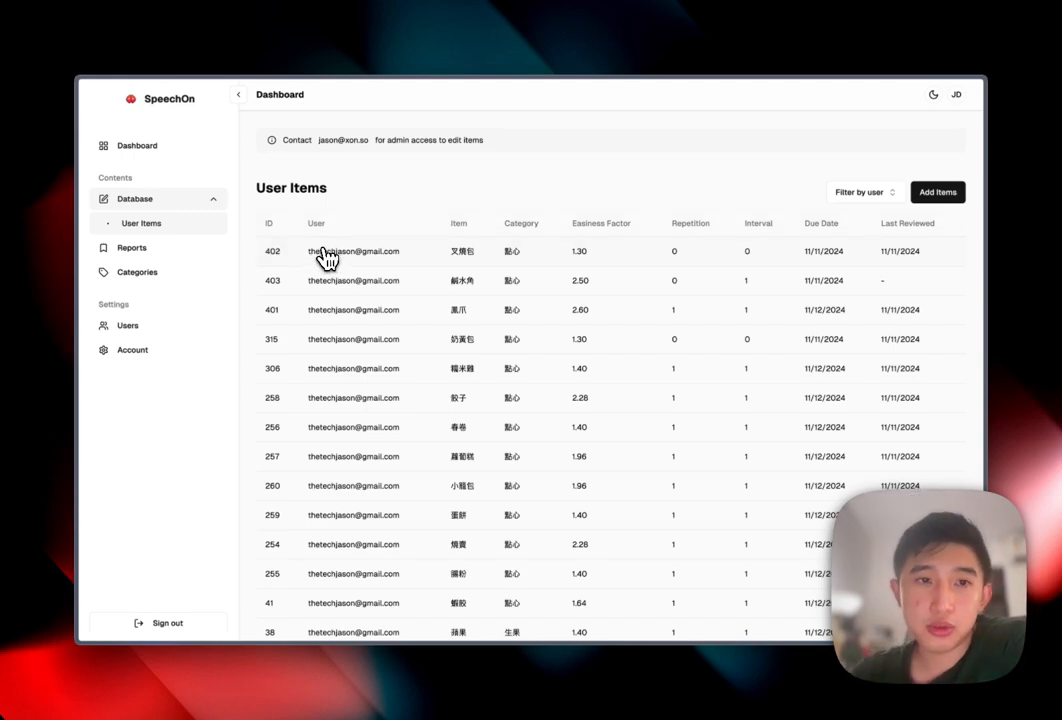
mouse_move(327, 262)
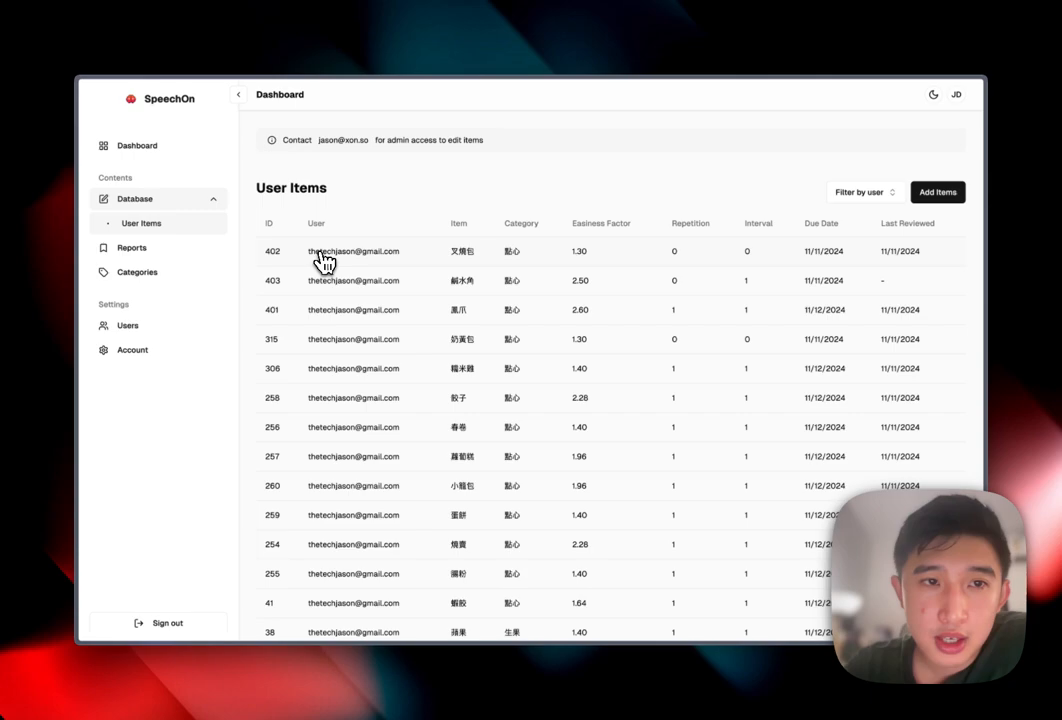
mouse_move(348, 273)
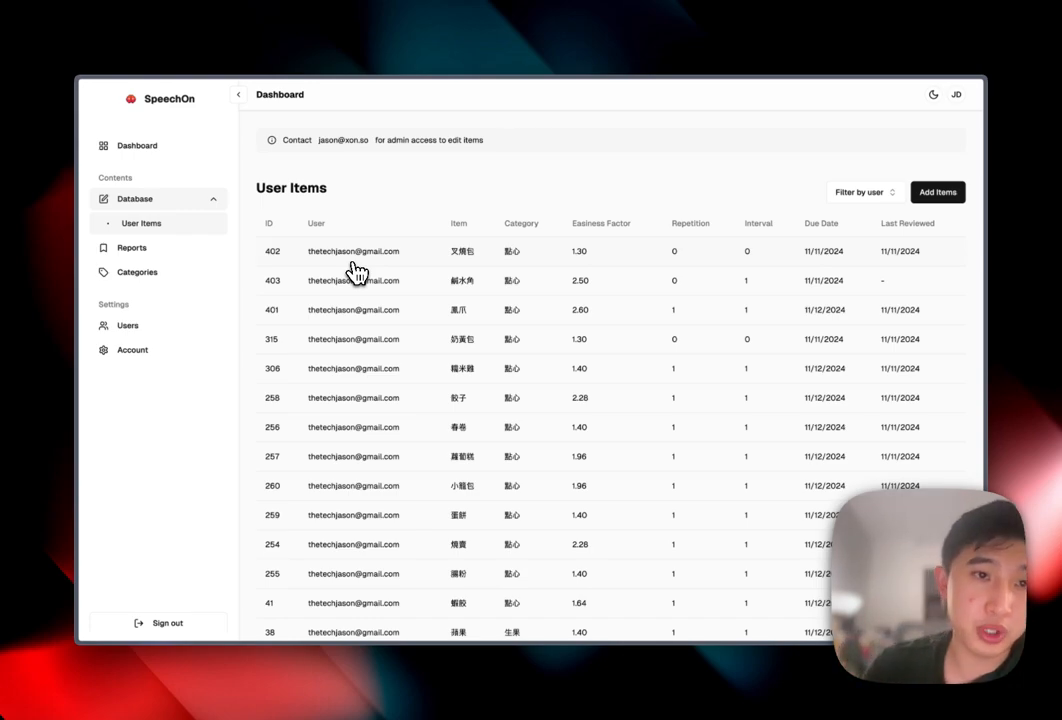
mouse_move(537, 253)
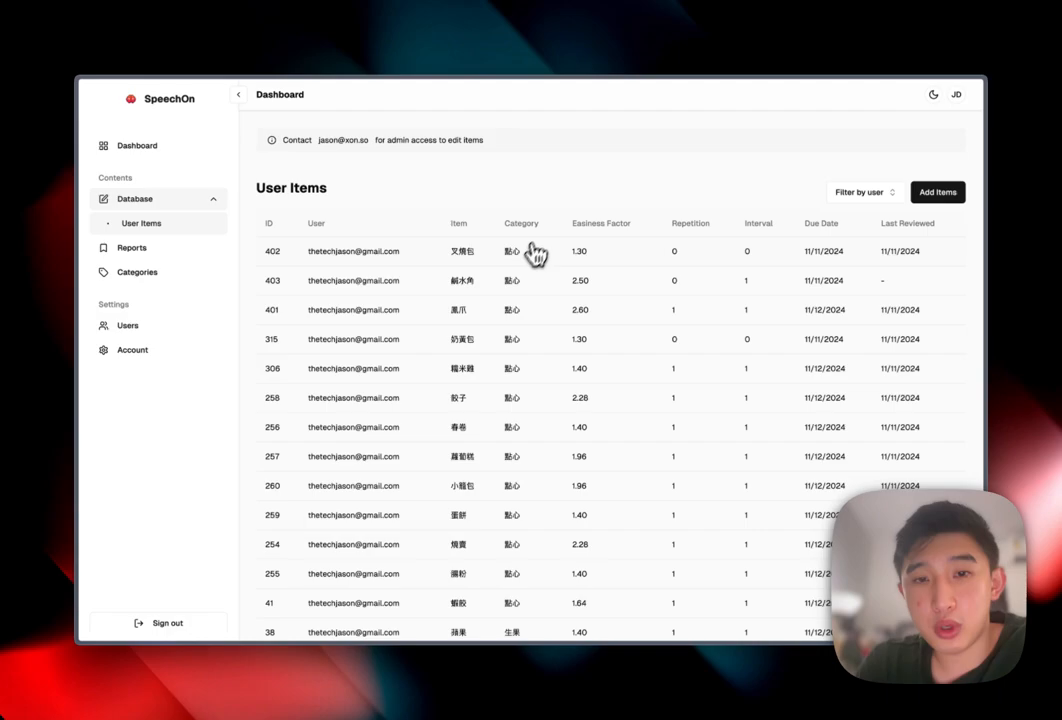
mouse_move(527, 440)
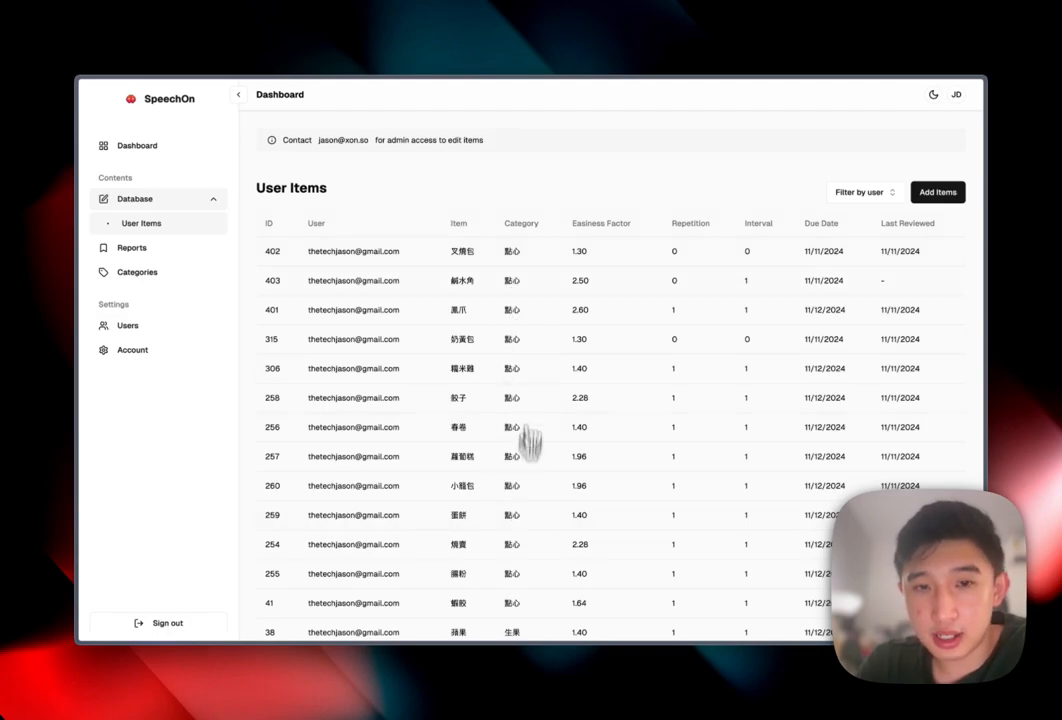
mouse_move(560, 289)
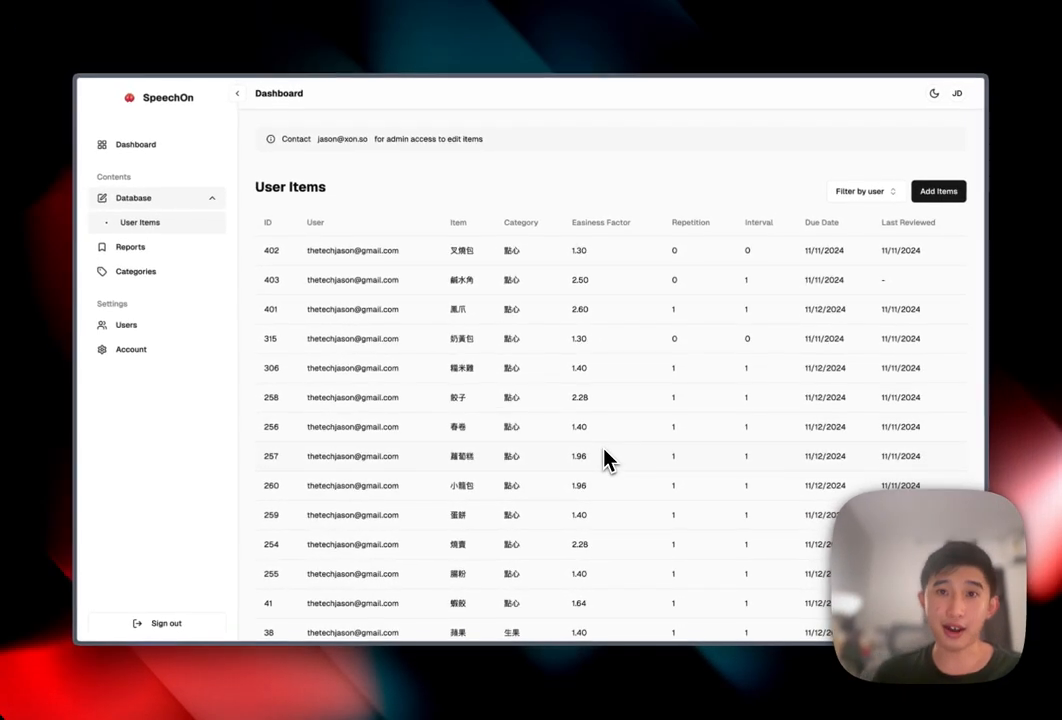
mouse_move(695, 313)
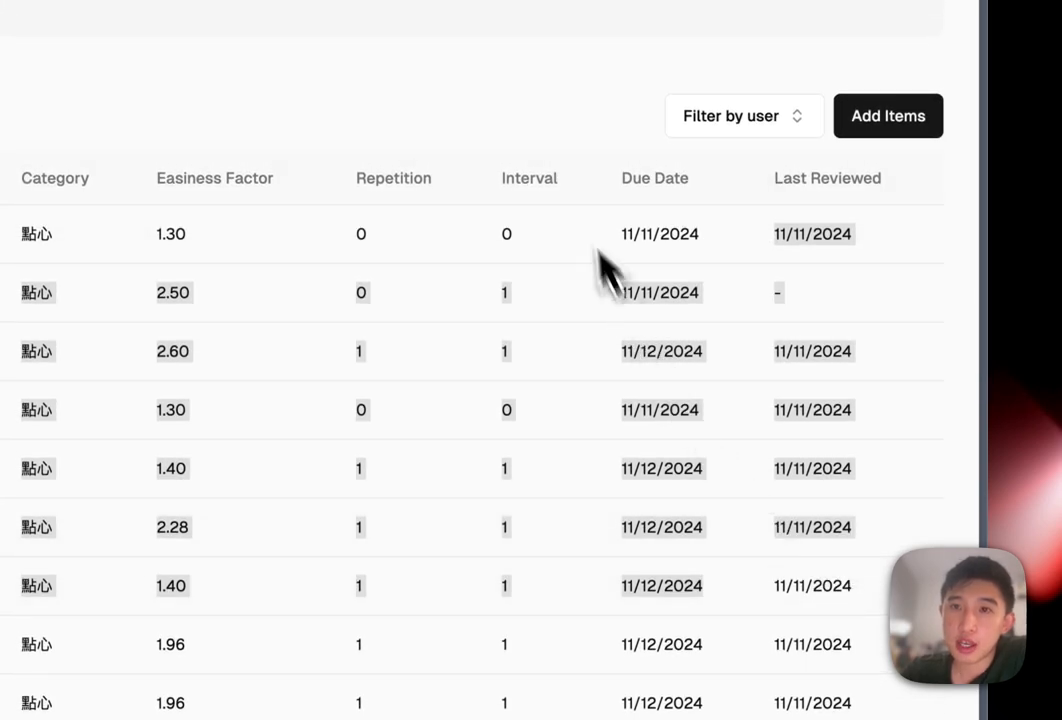
left_click(743, 116)
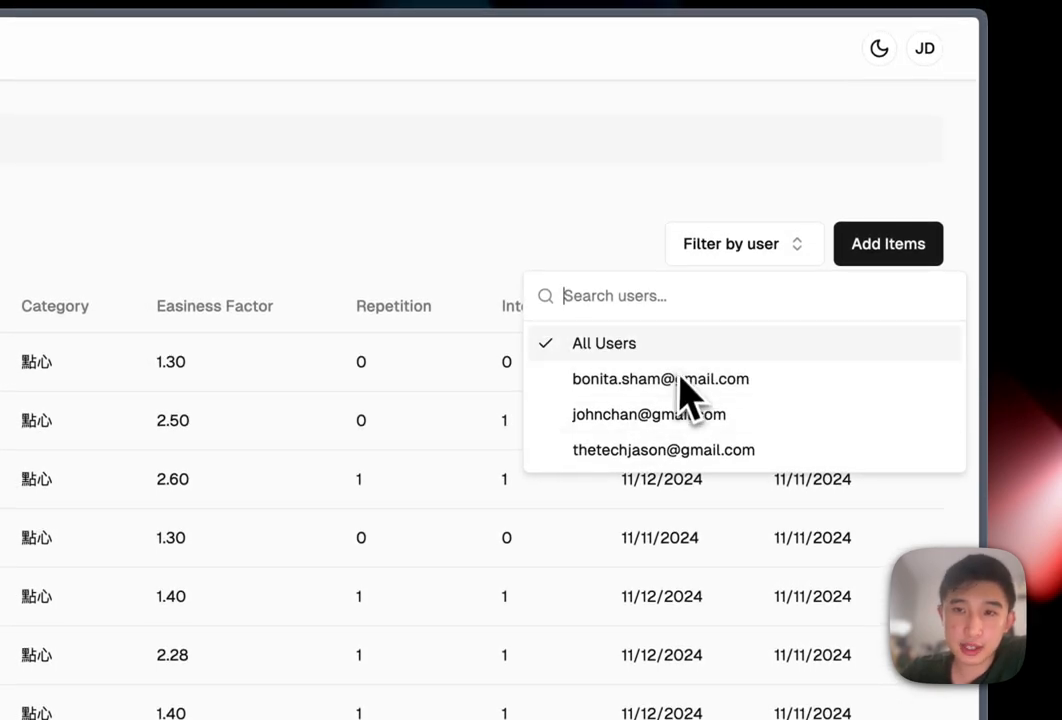
left_click(660, 378)
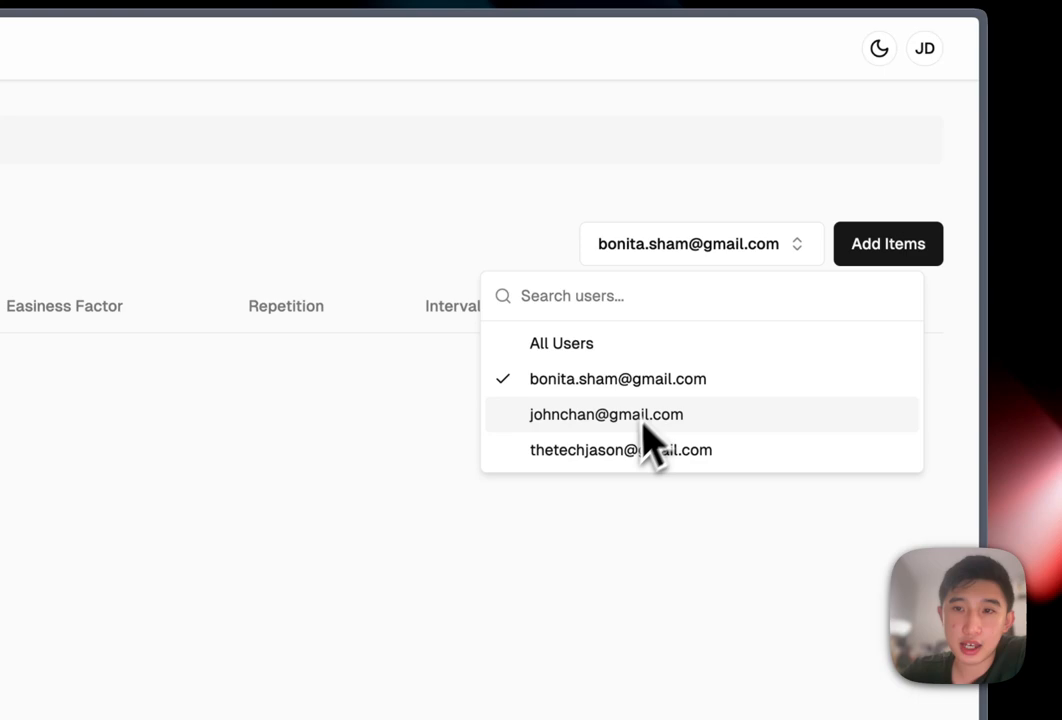
left_click(620, 449)
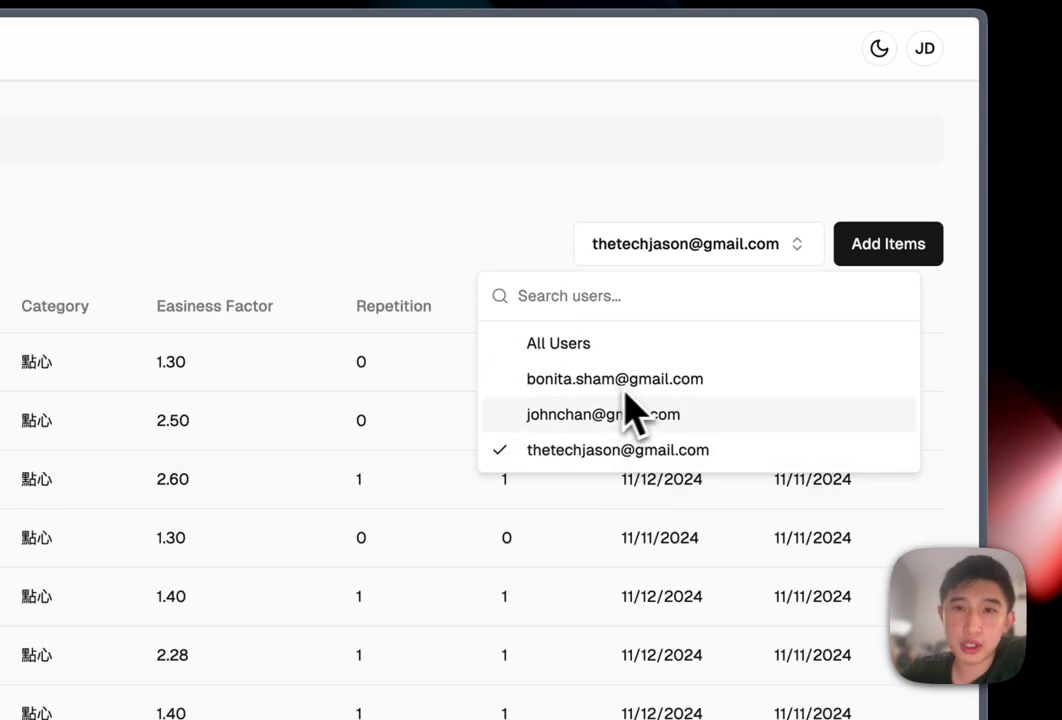
left_click(558, 343)
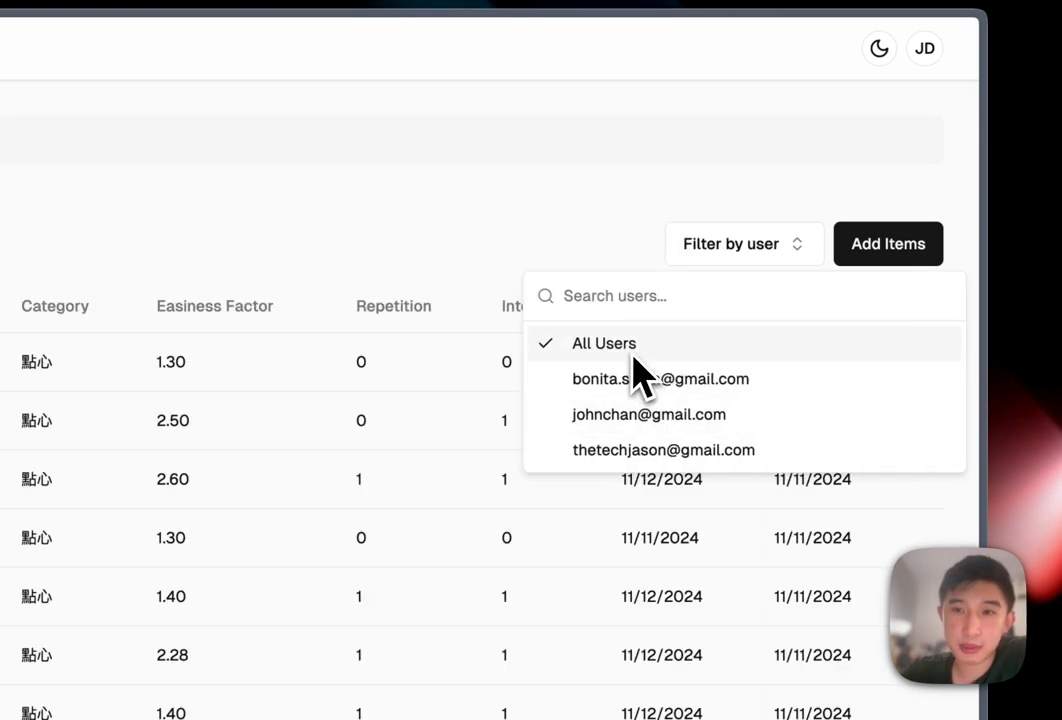
type("the")
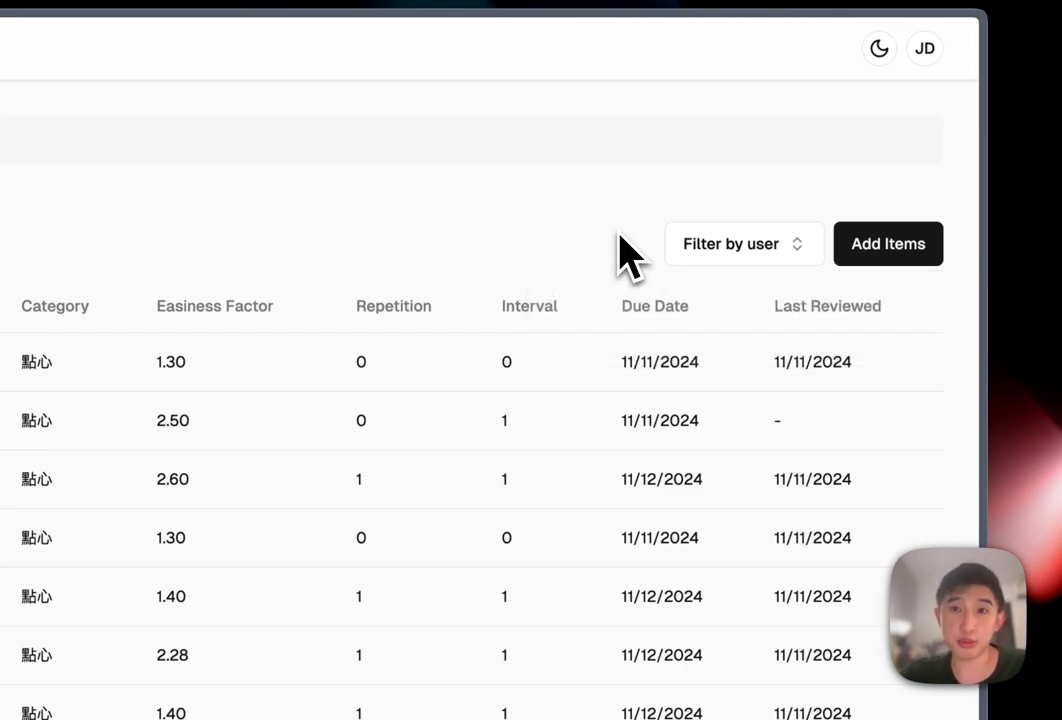
mouse_move(785, 280)
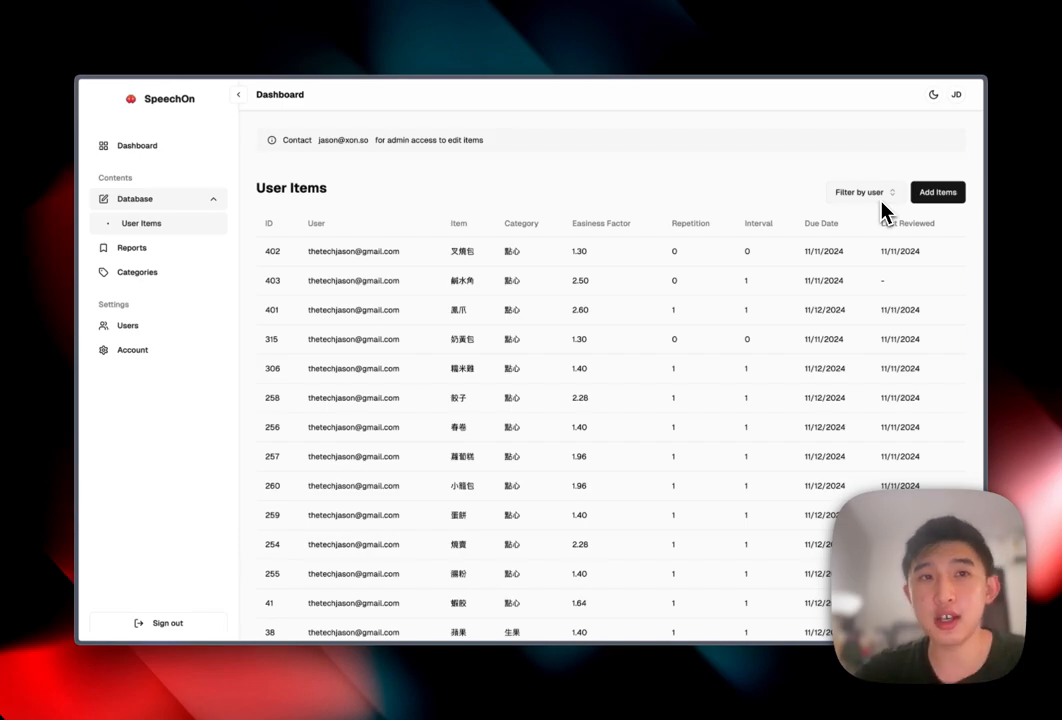
left_click(936, 192)
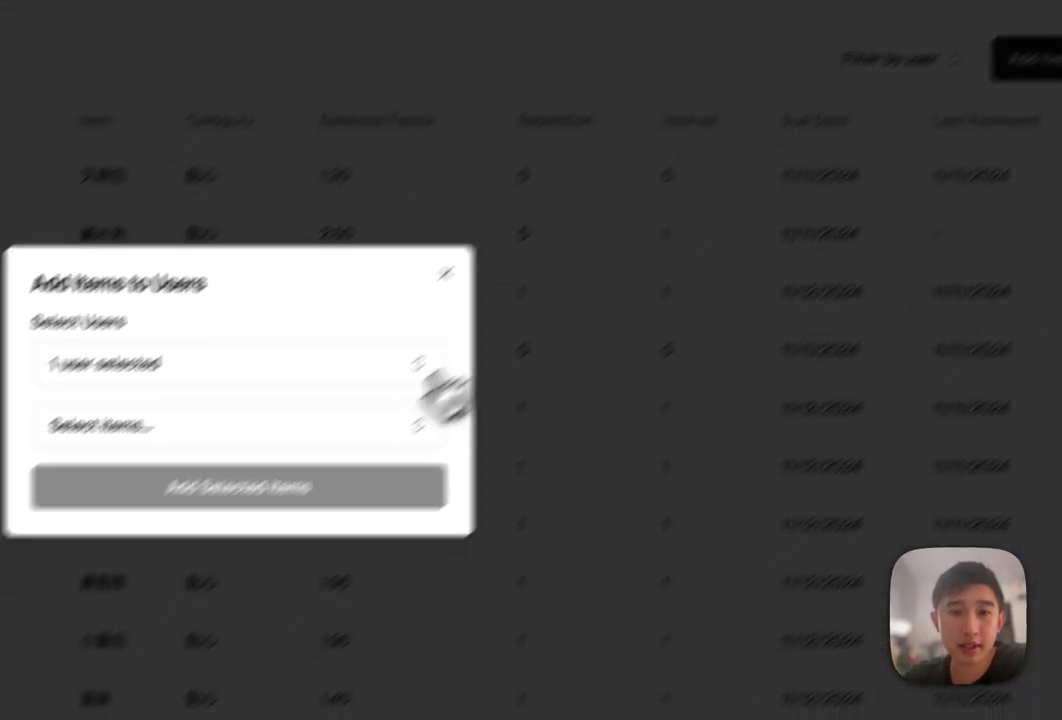
left_click(375, 266)
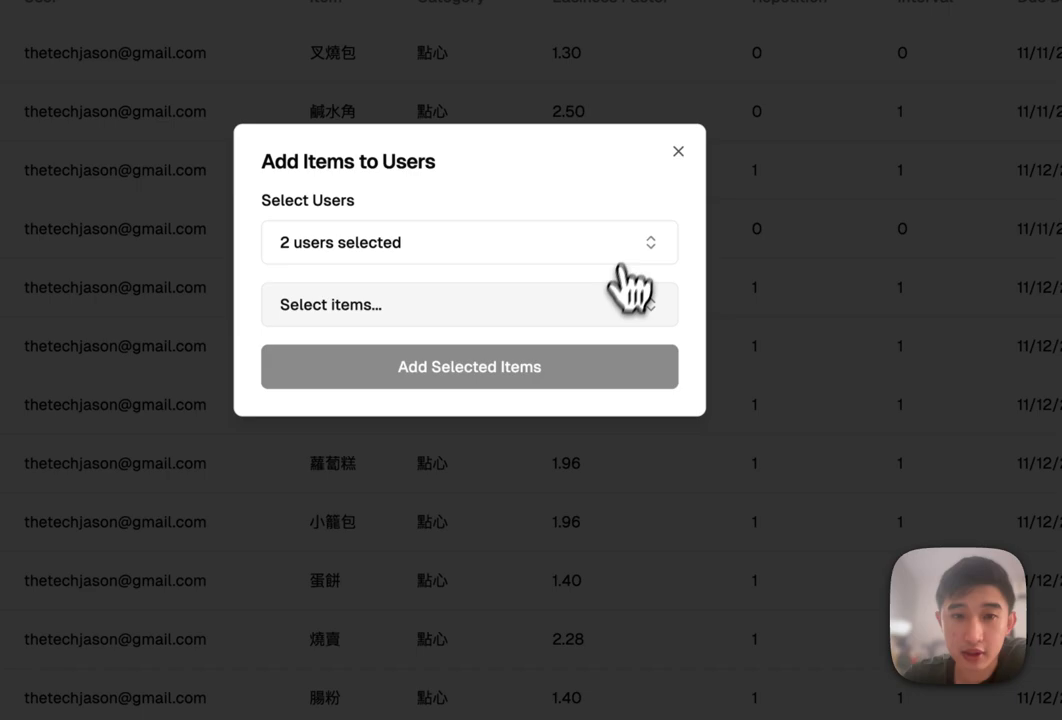
left_click(678, 151)
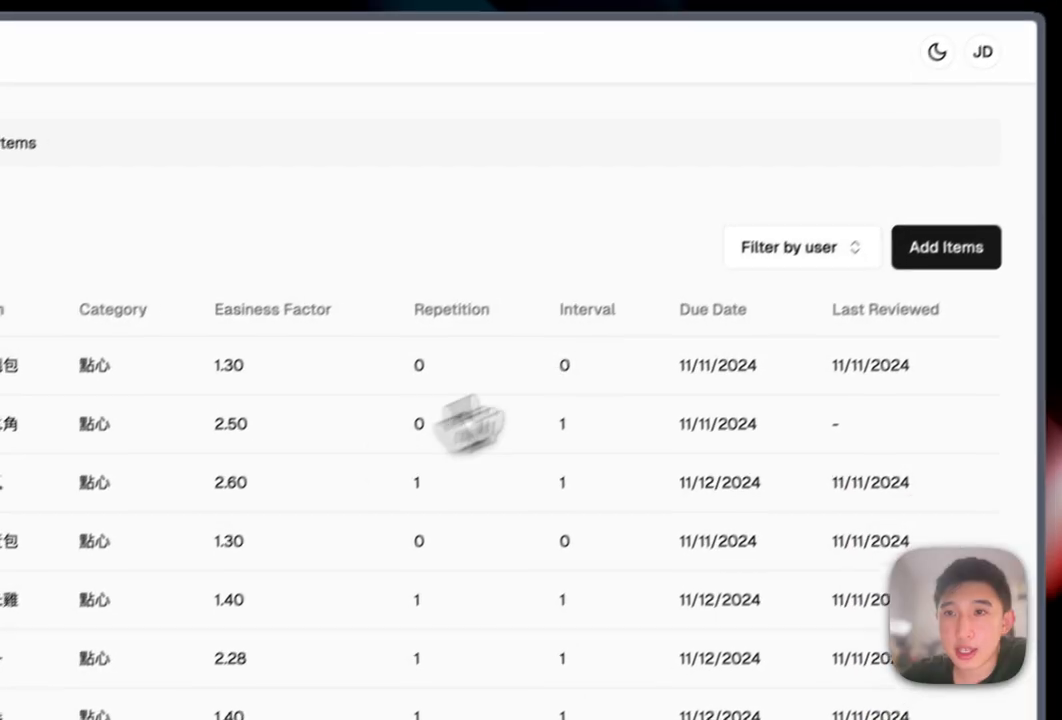
left_click(800, 247)
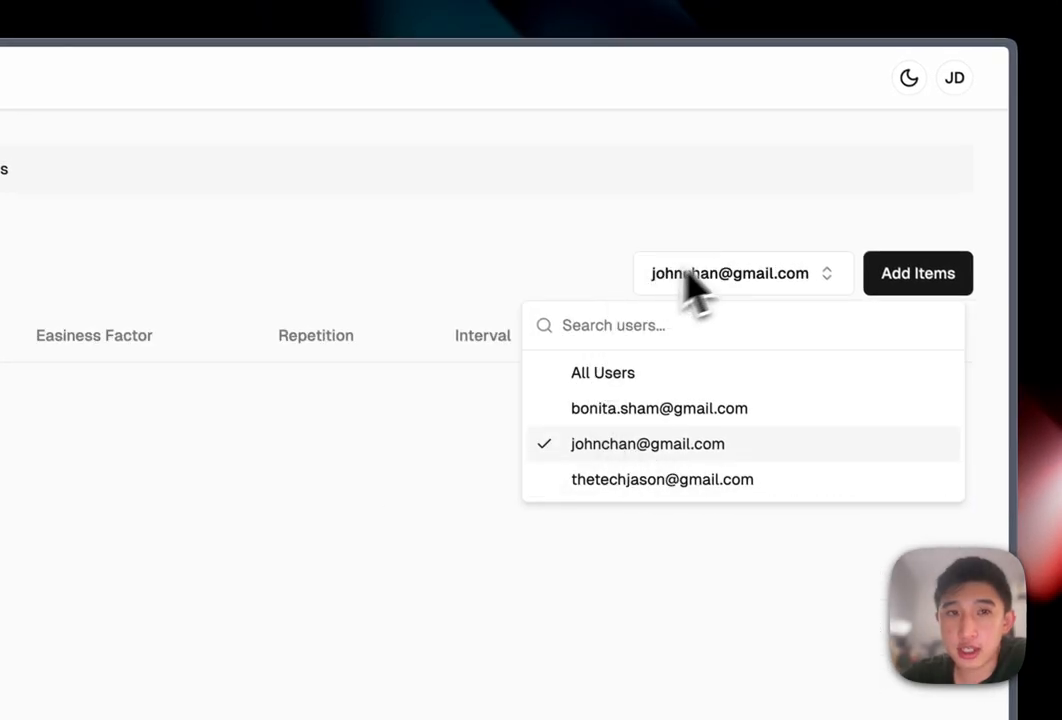
left_click(647, 443)
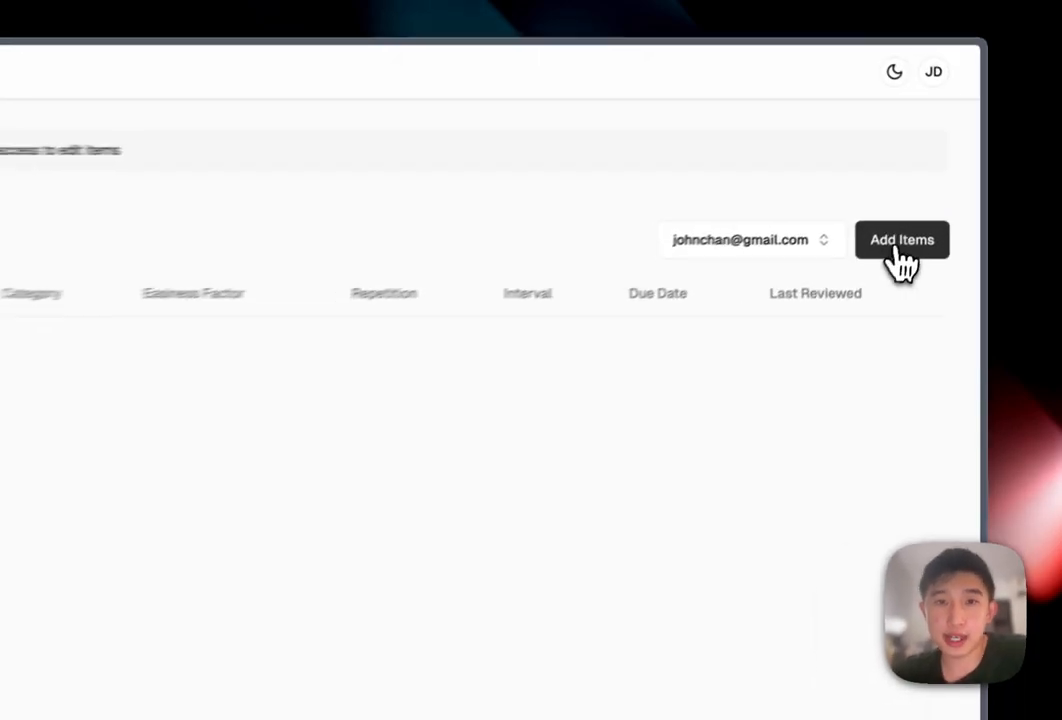
left_click(901, 239)
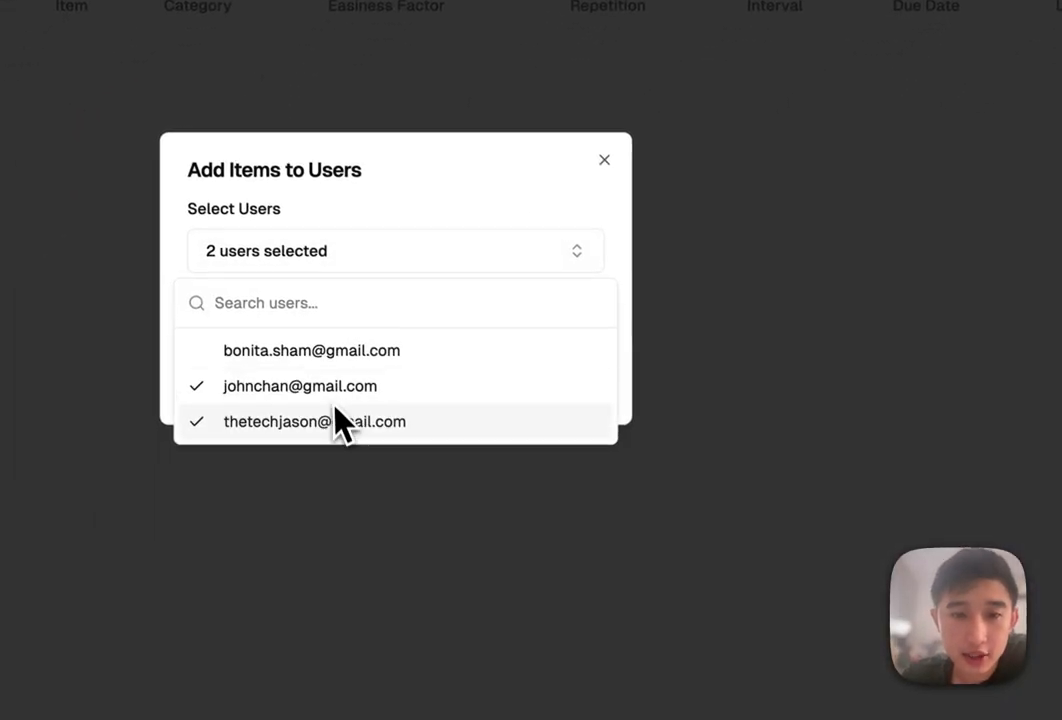
left_click(314, 421)
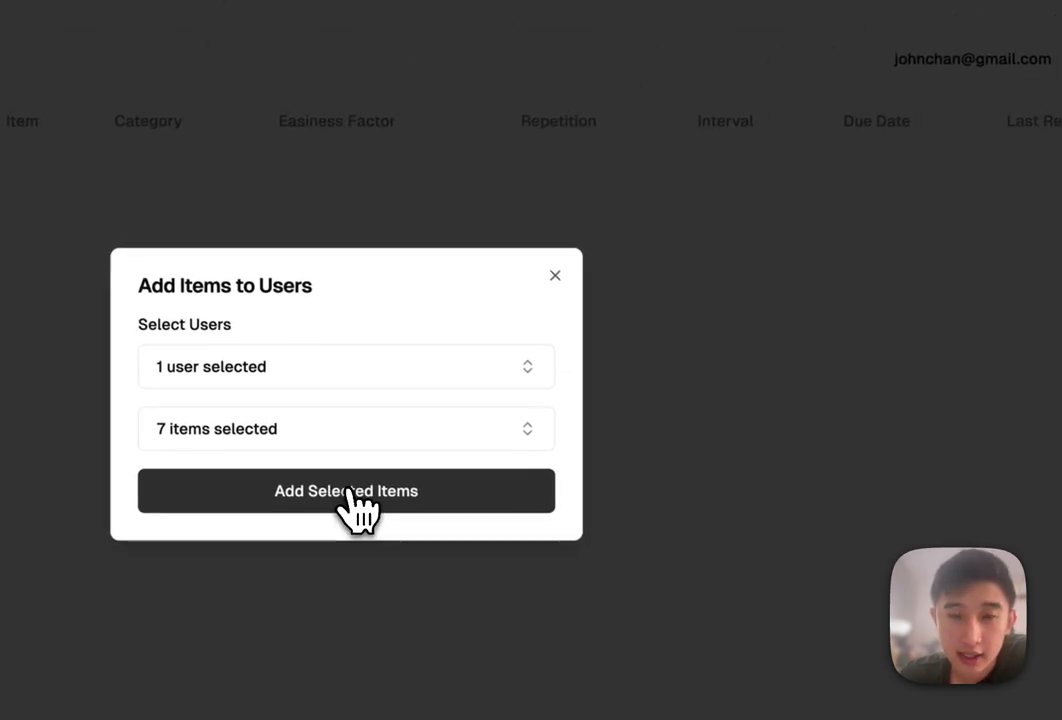
left_click(346, 491)
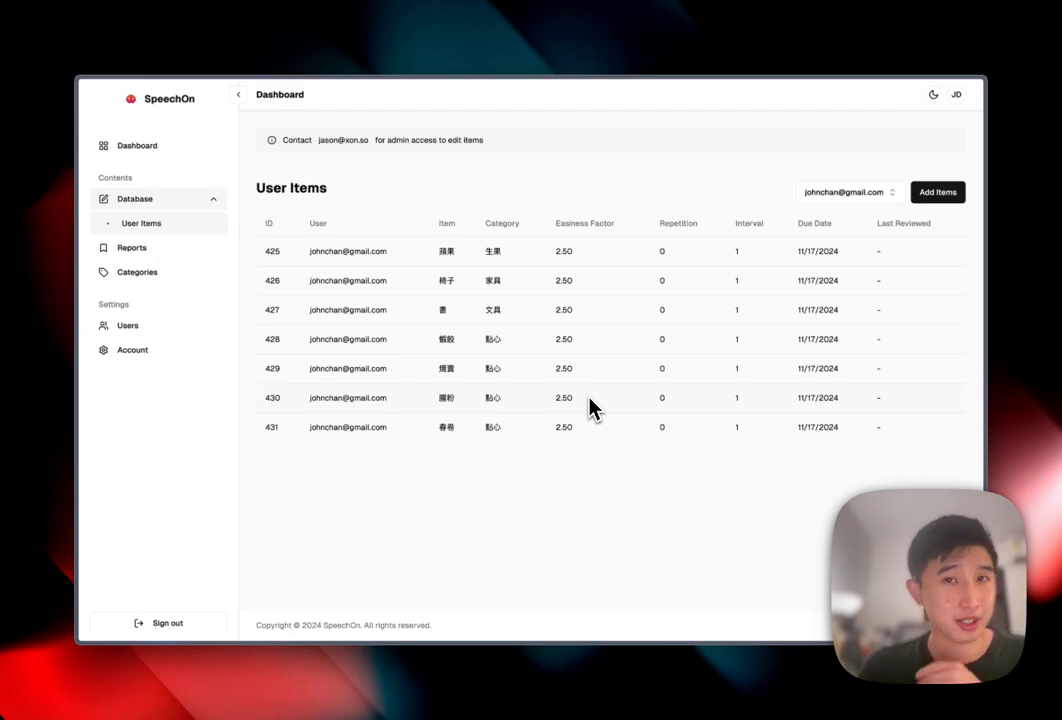
mouse_move(395, 360)
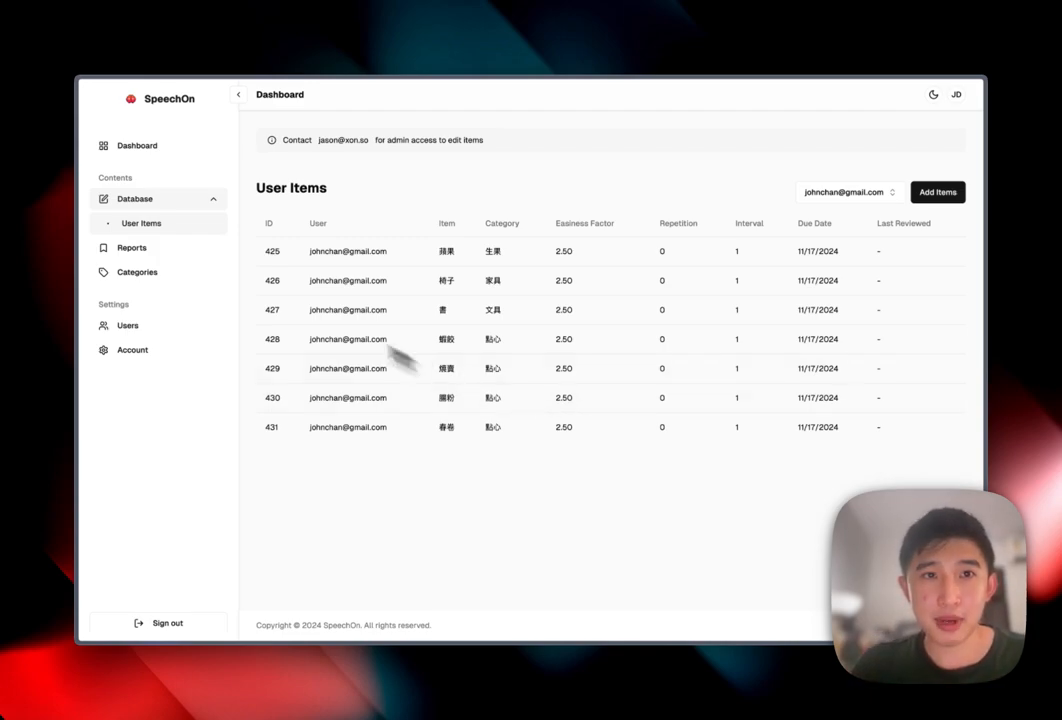